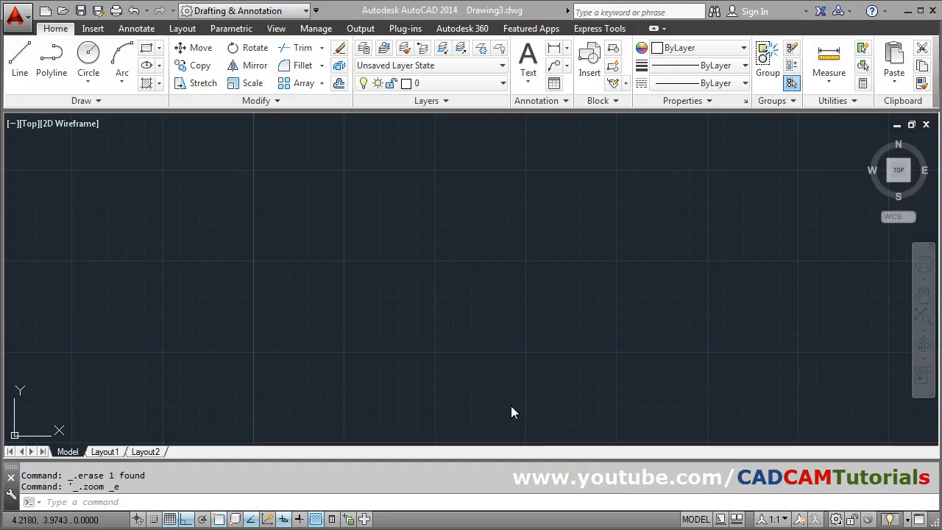
mouse_move(439, 369)
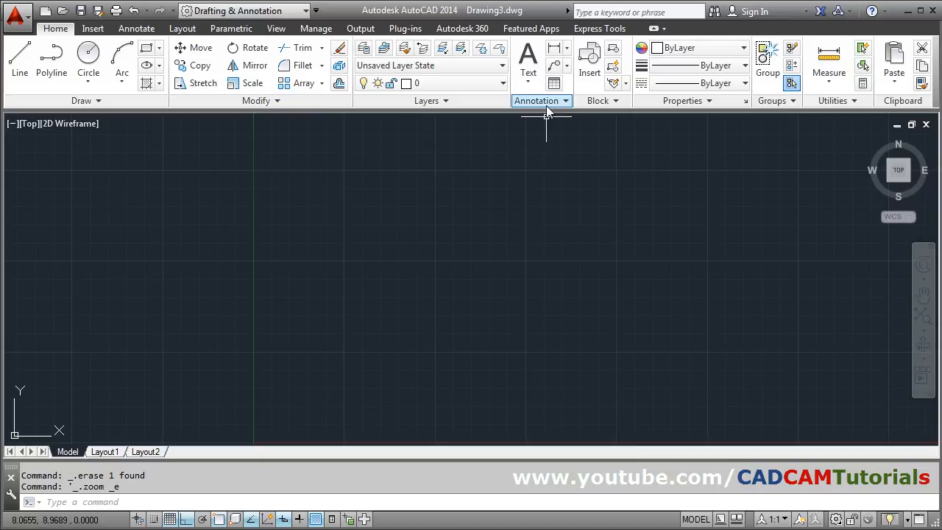
Start the Single Line text command from the Home tab Text dropdown.
left_click(527, 70)
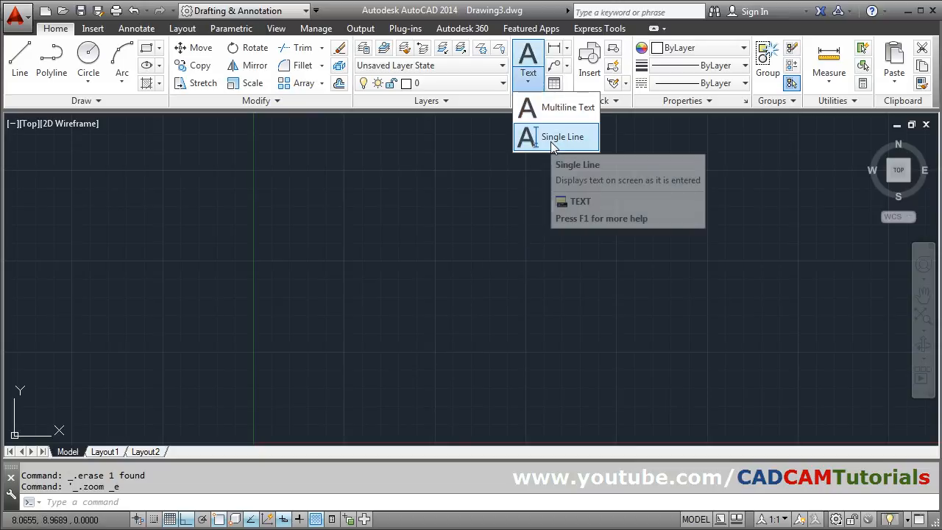
left_click(563, 137)
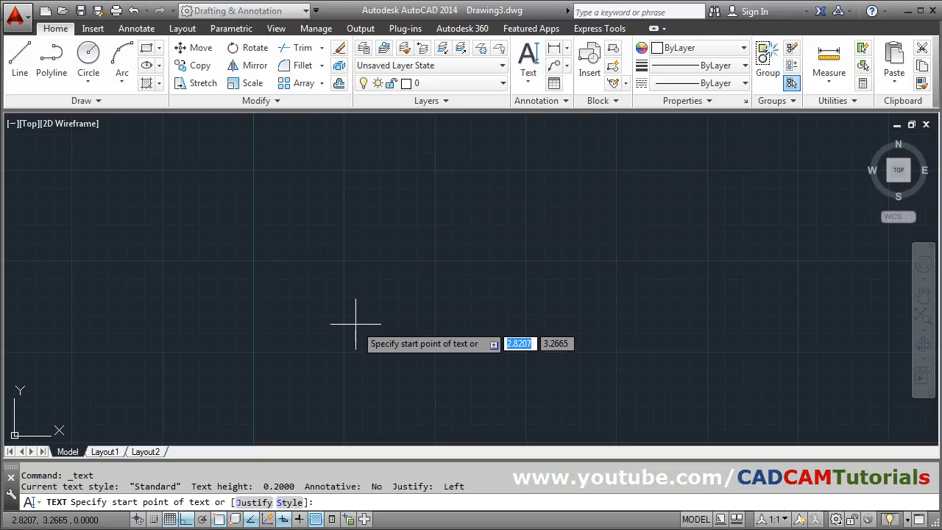
Place single-line texts 'CAD', 'CAM' and 'Tutorials' at height 1.
left_click(355, 320)
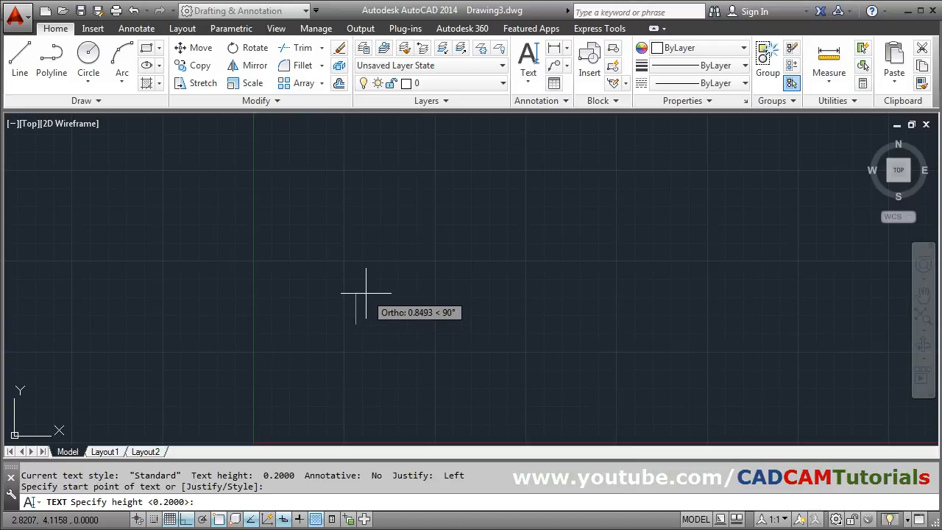
type("1")
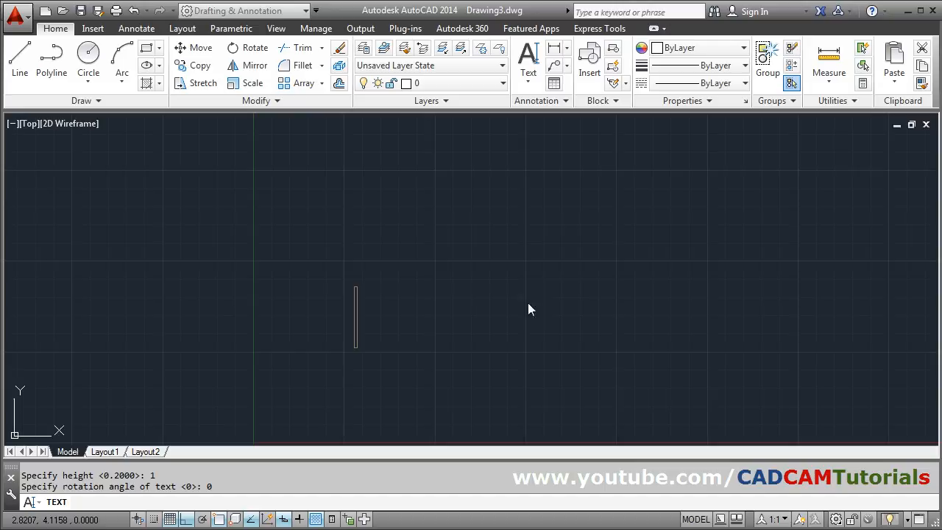
type("CAD")
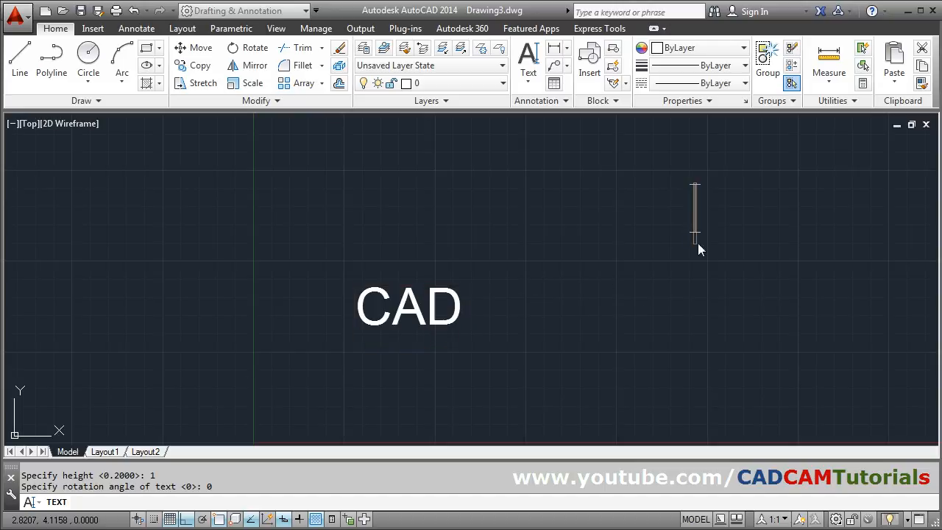
type("CAM")
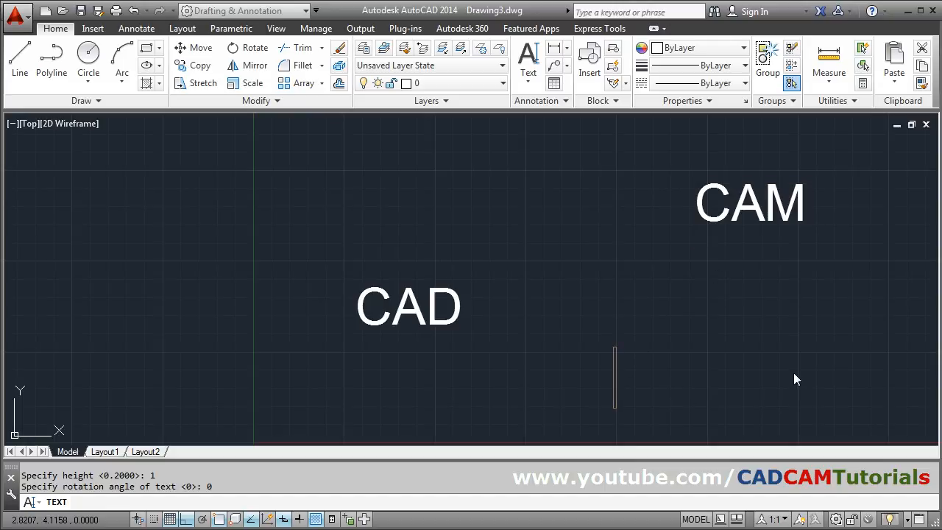
type("Tuto")
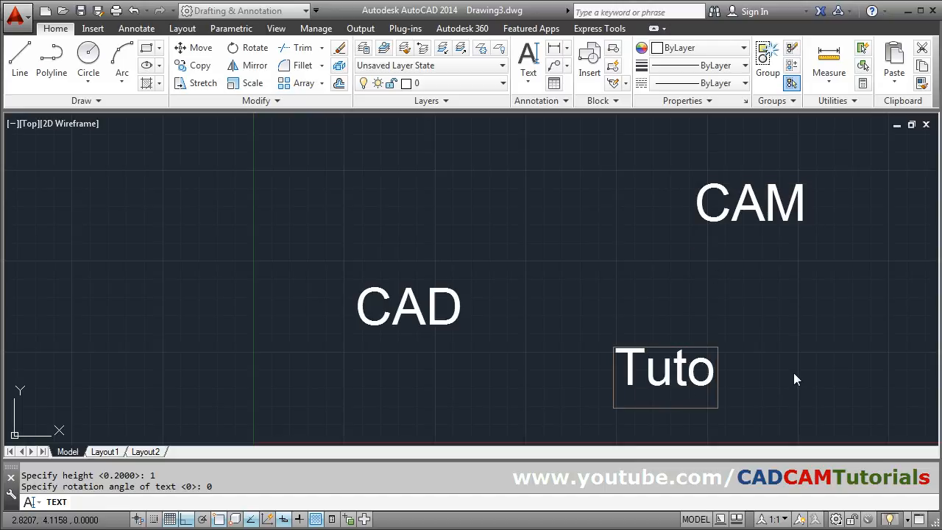
type("rials")
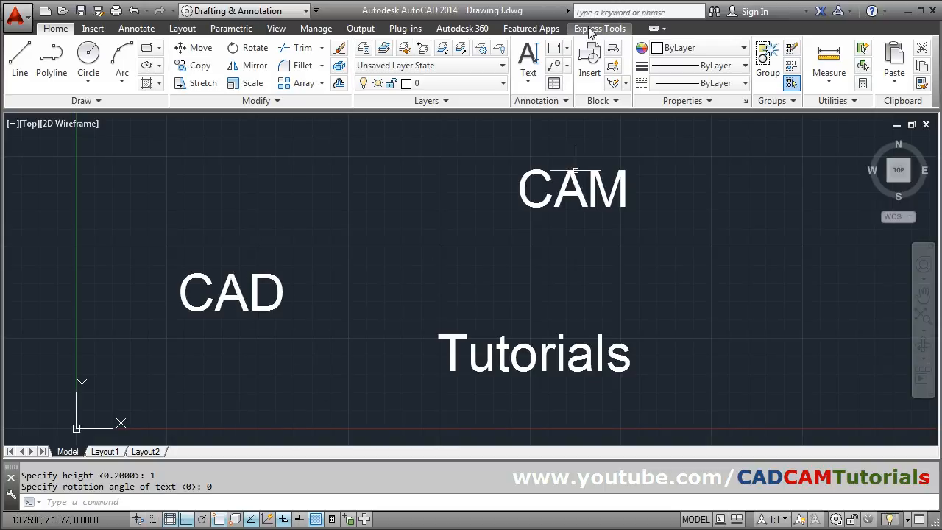
Enclose 'CAD' in a circle using Express Tools Enclose in Object, offset 0.5.
left_click(600, 28)
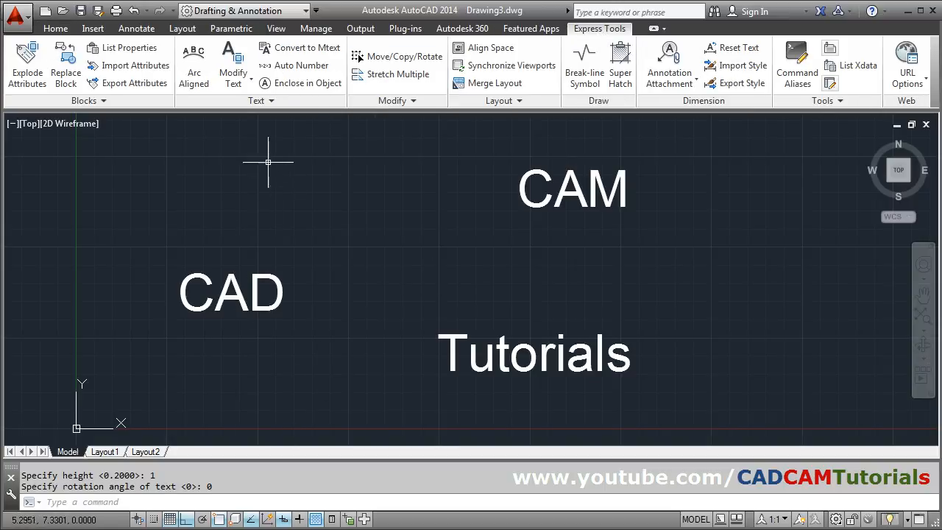
mouse_move(307, 83)
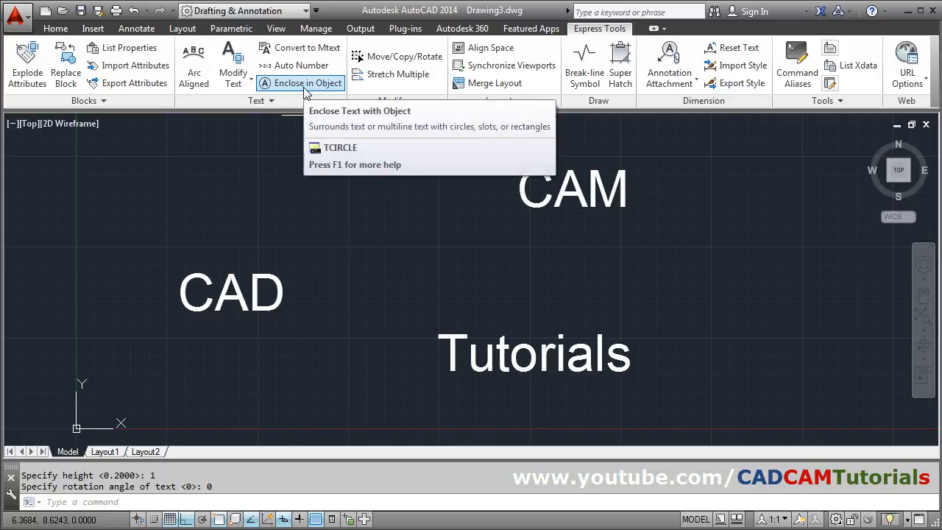
left_click(307, 83)
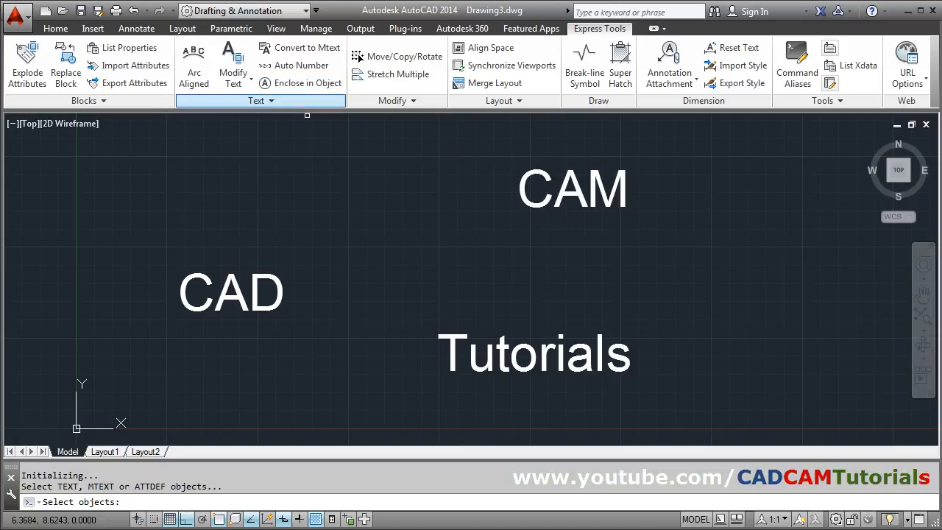
mouse_move(302, 291)
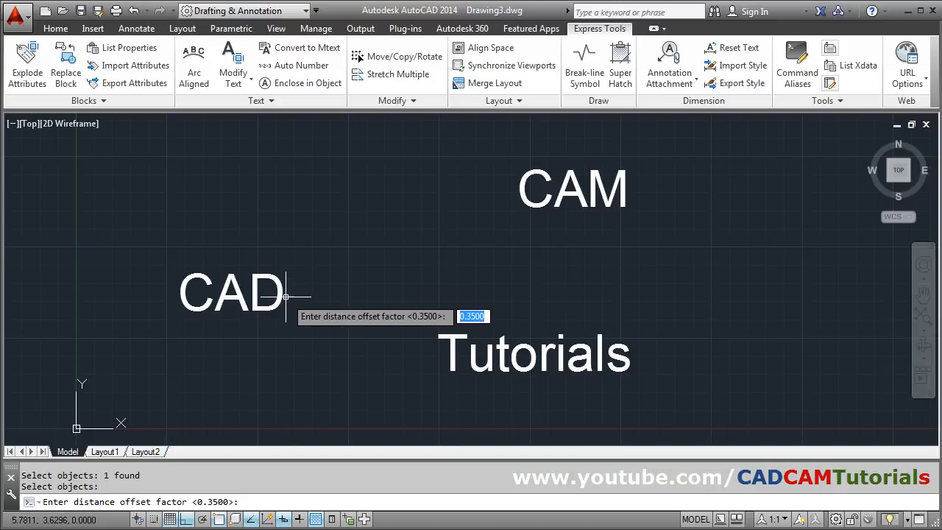
mouse_move(293, 293)
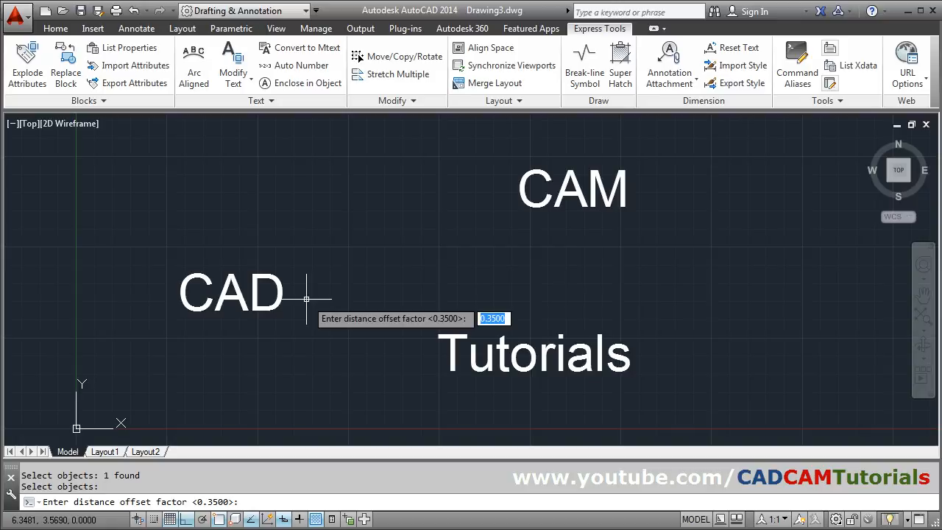
type("0.5")
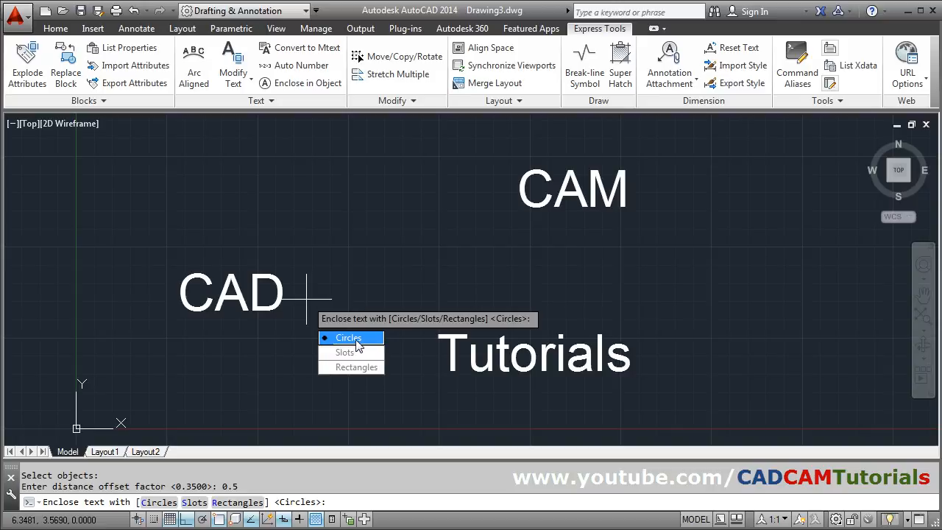
left_click(349, 338)
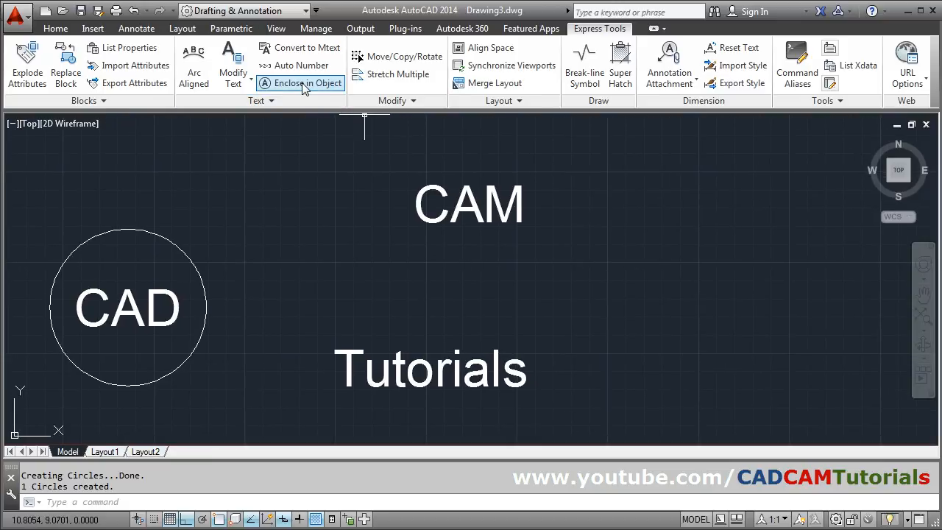
Enclose 'CAM' in a slot with offset 0.3, constant in both width and height.
left_click(307, 83)
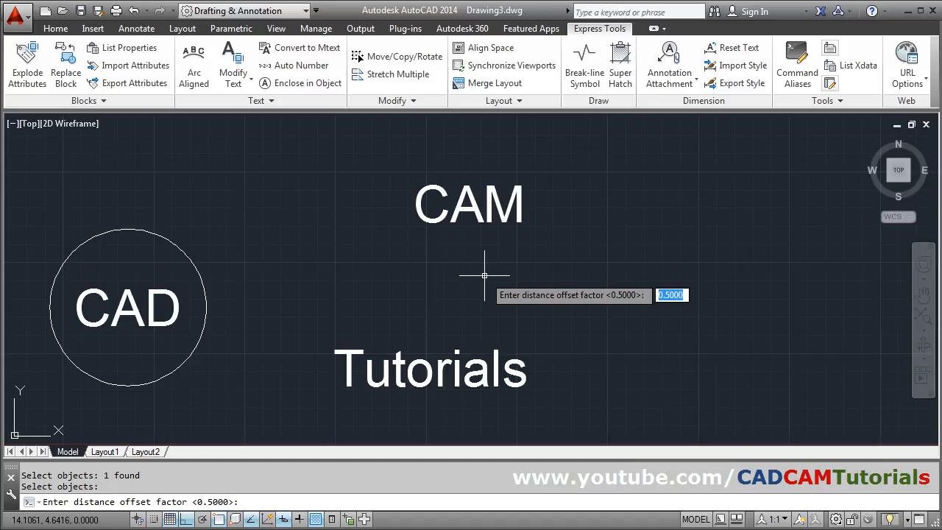
type(".3")
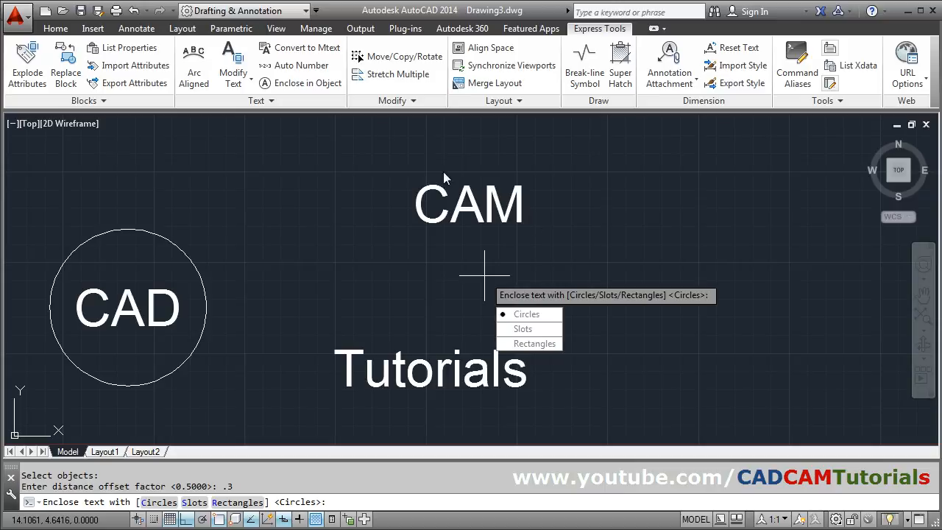
type("S")
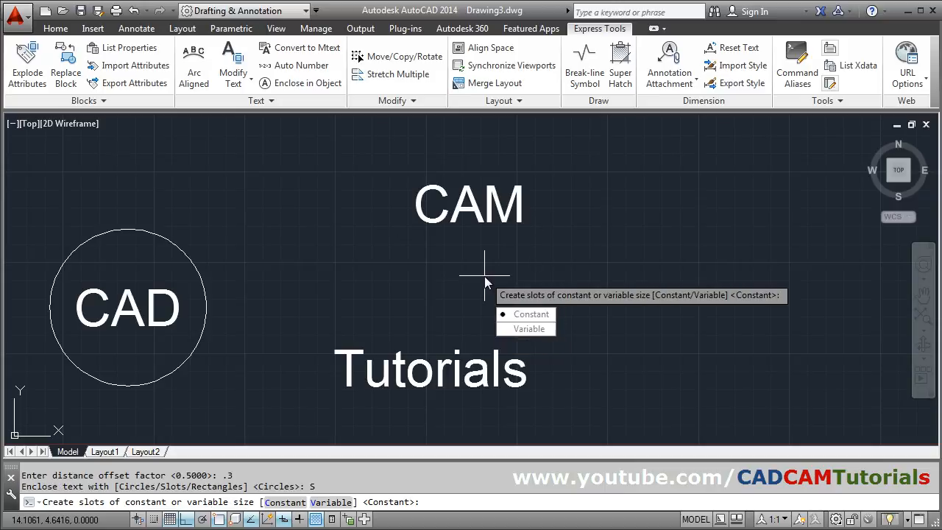
left_click(531, 313)
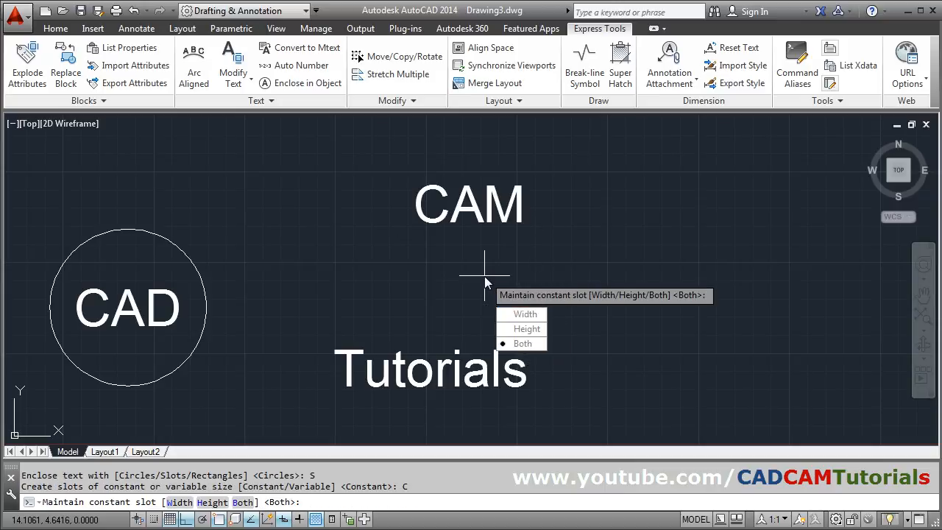
mouse_move(524, 329)
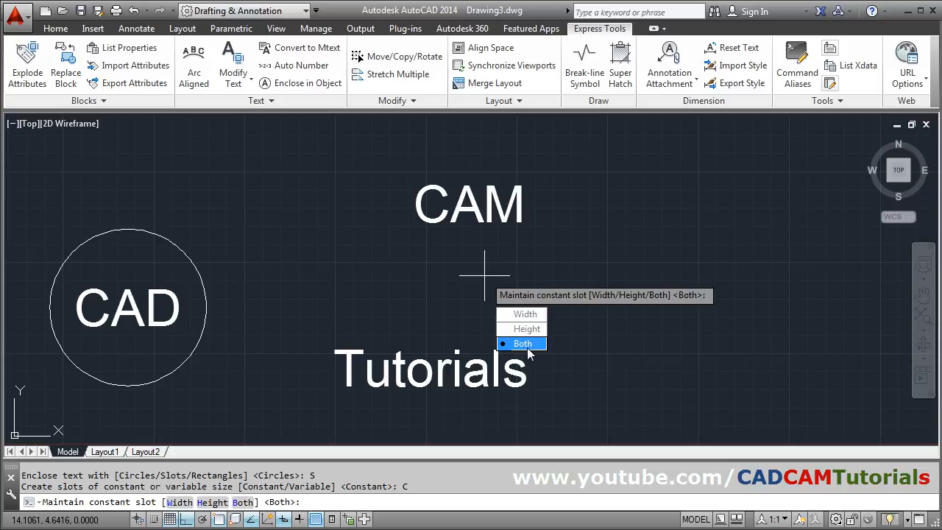
left_click(522, 344)
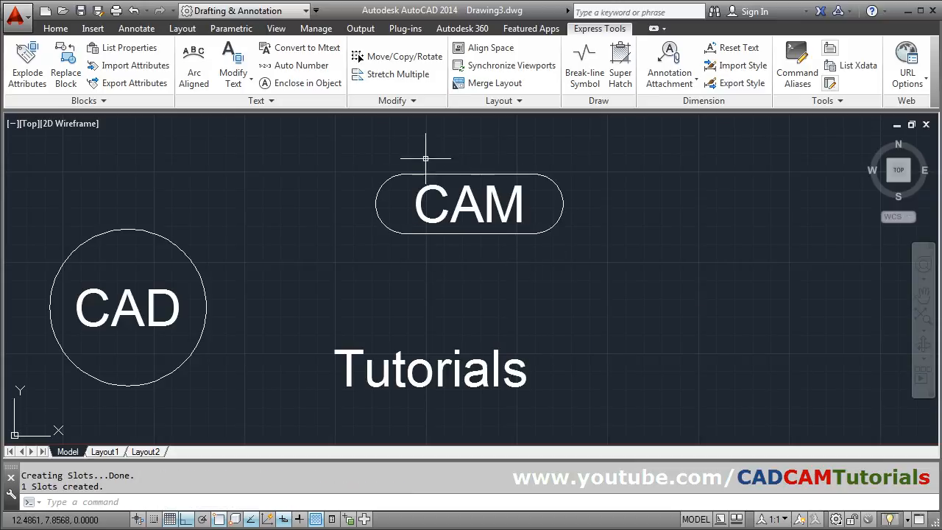
mouse_move(562, 280)
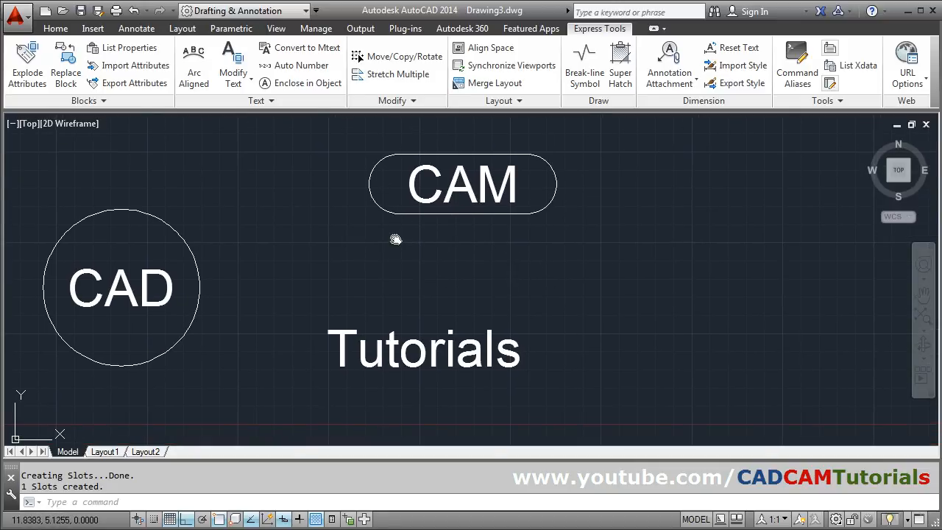
mouse_move(370, 142)
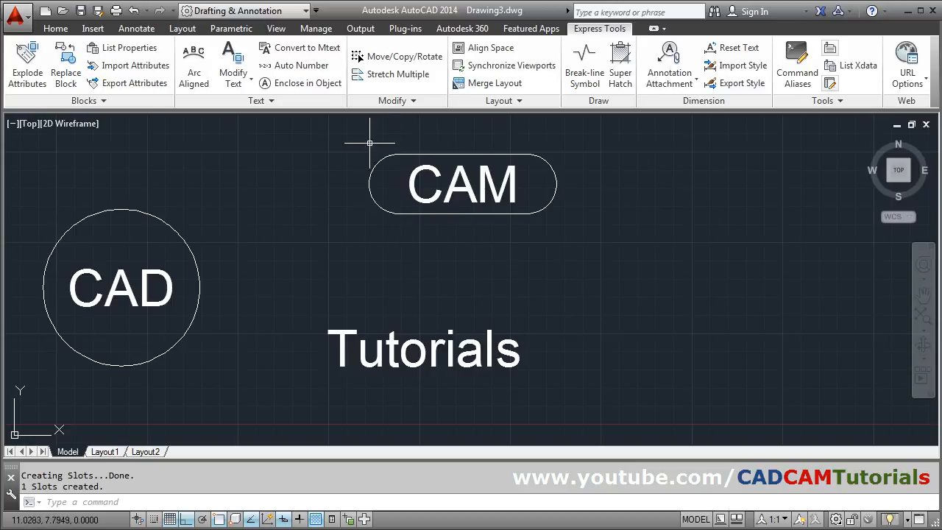
Enclose 'Tutorials' in a rectangle, constant in both width and height.
left_click(424, 347)
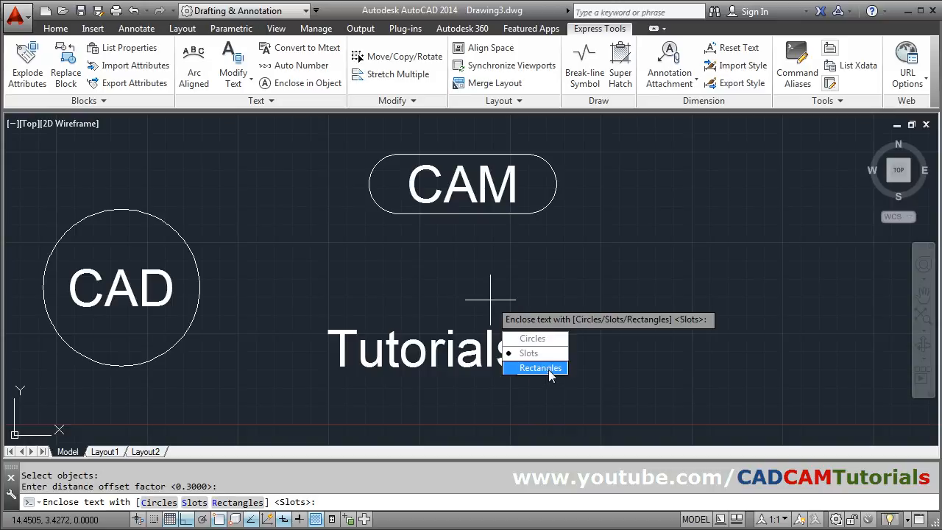
left_click(540, 368)
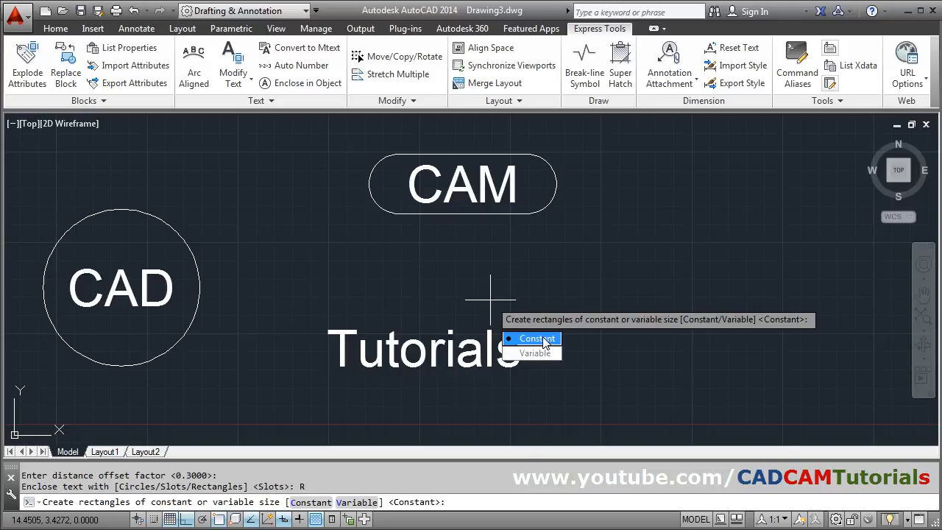
left_click(535, 339)
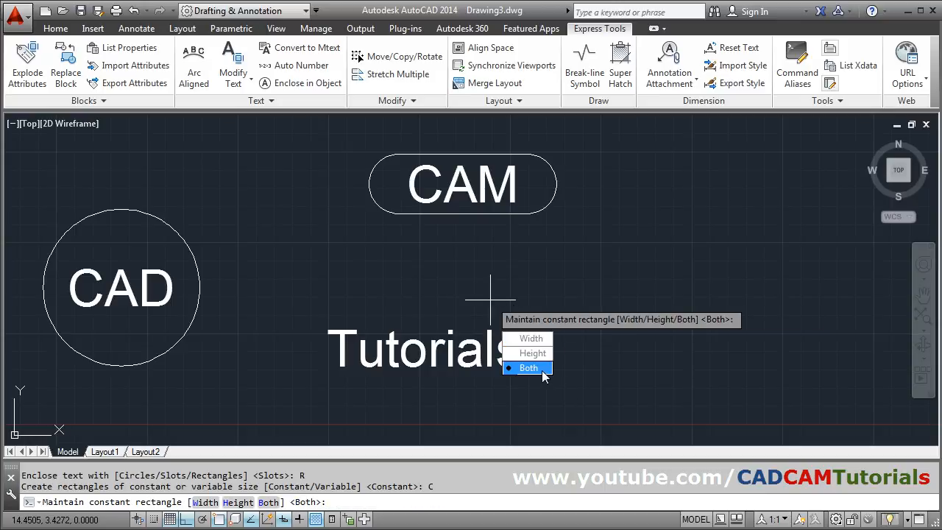
left_click(529, 367)
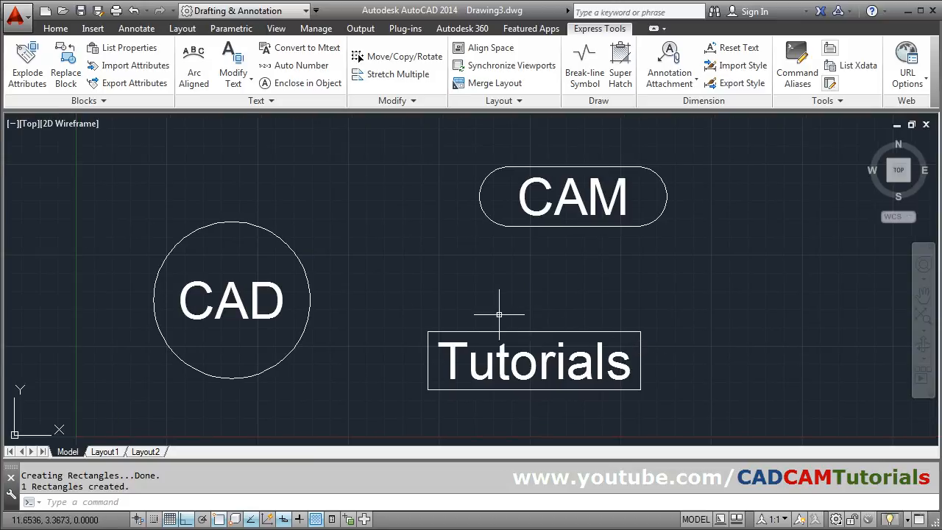
mouse_move(649, 307)
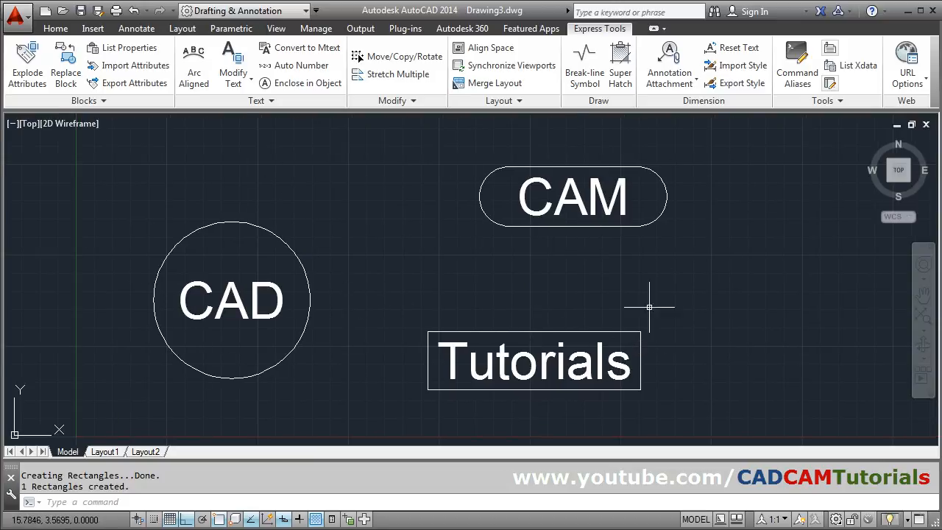
mouse_move(633, 396)
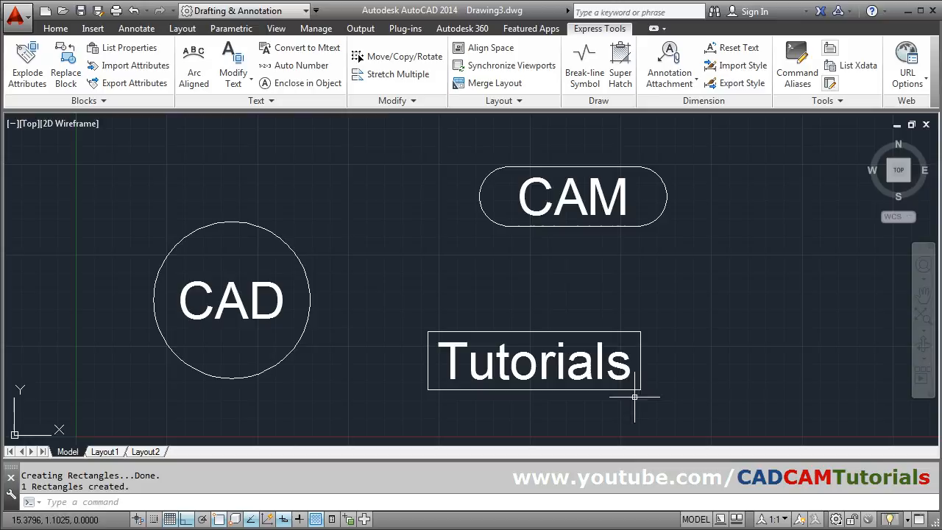
mouse_move(307, 83)
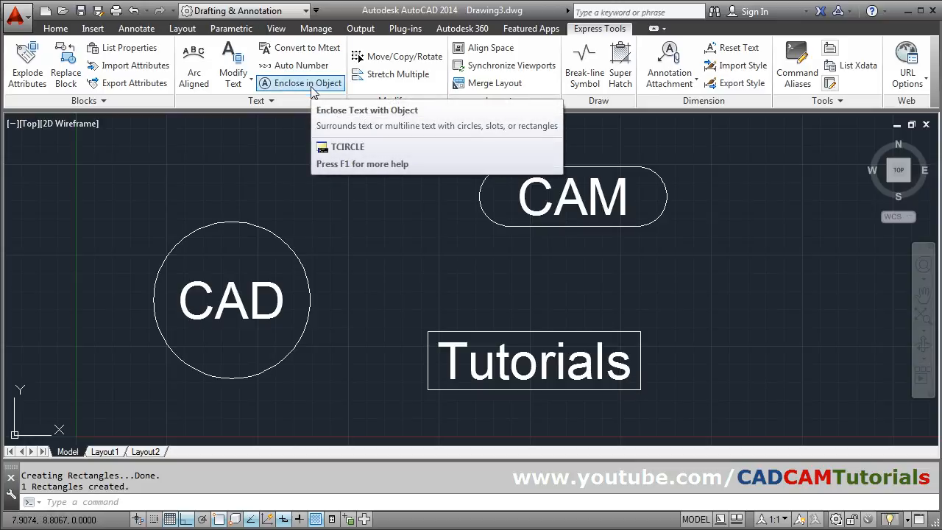